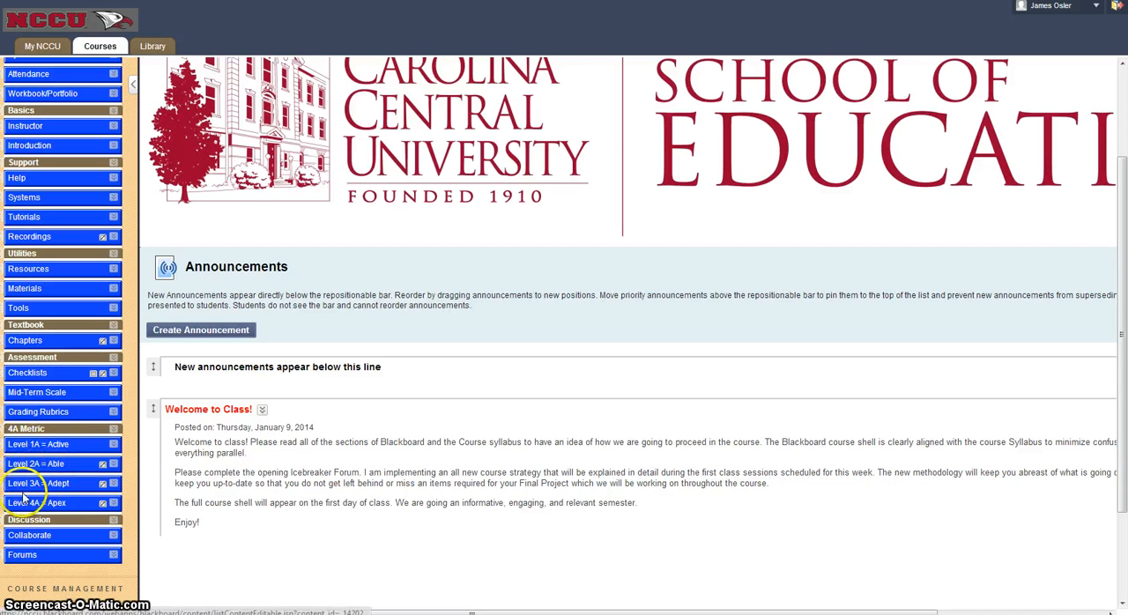
mouse_move(74, 514)
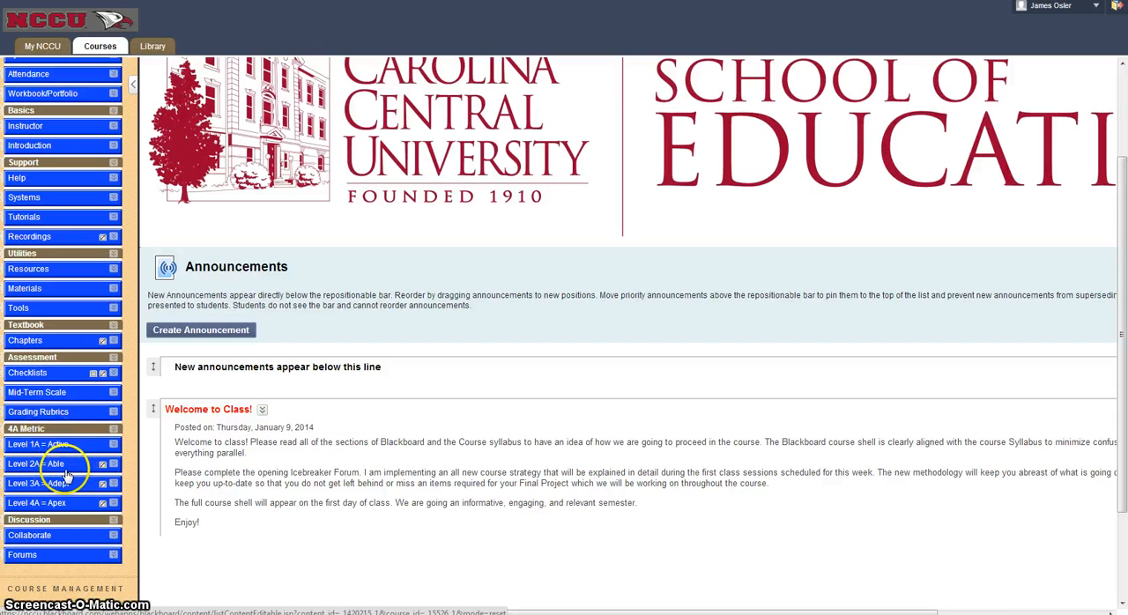
mouse_move(61, 476)
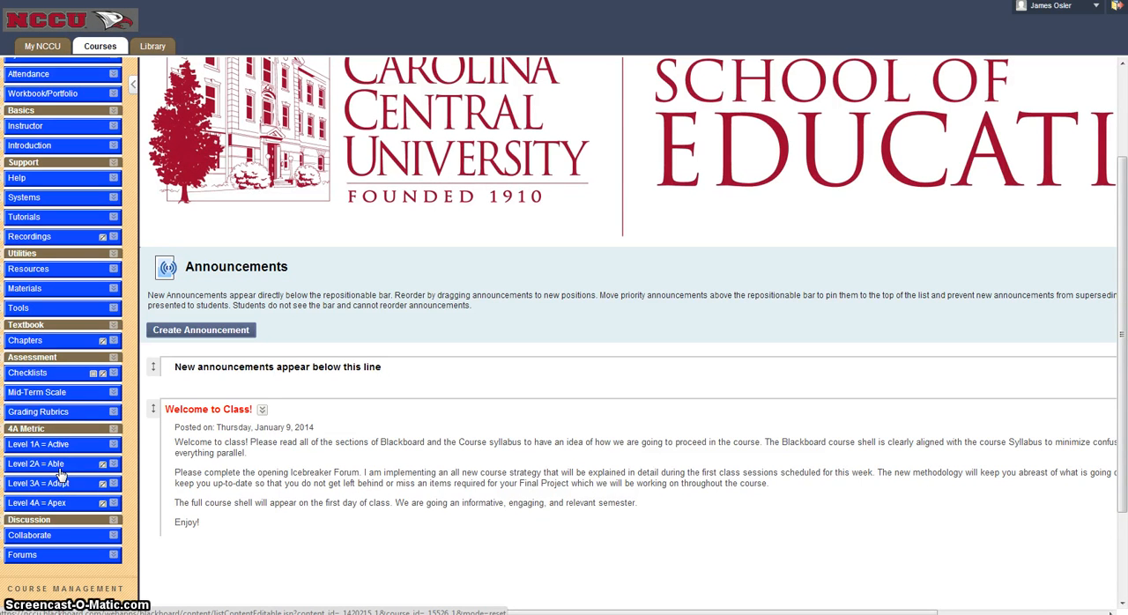
mouse_move(74, 518)
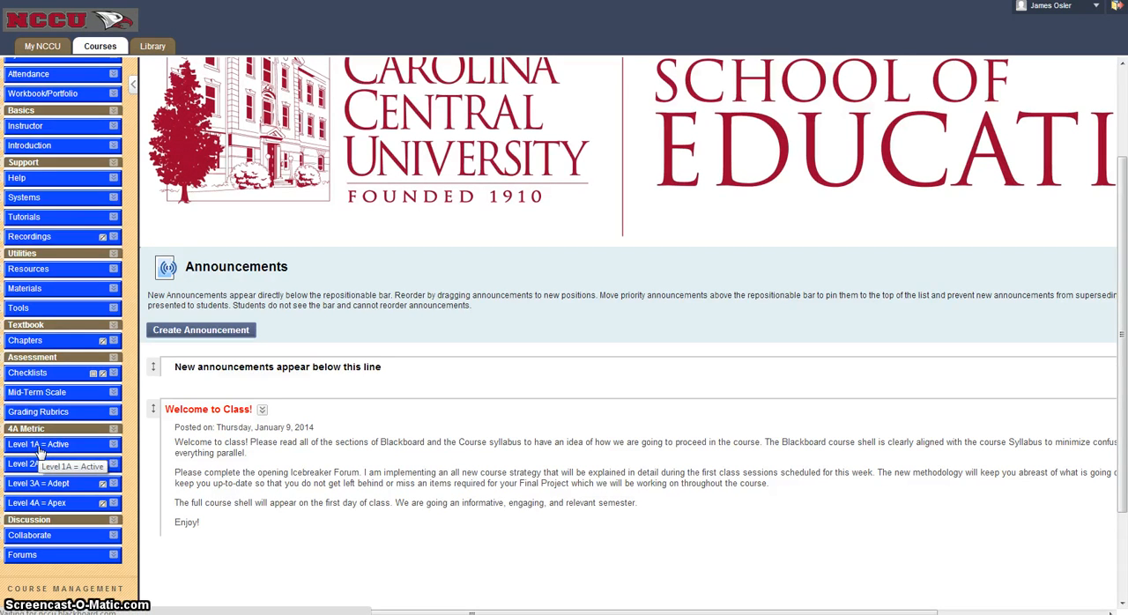
Open the Level 1A = Active area listing its Getting Started through Apex folders.
left_click(37, 444)
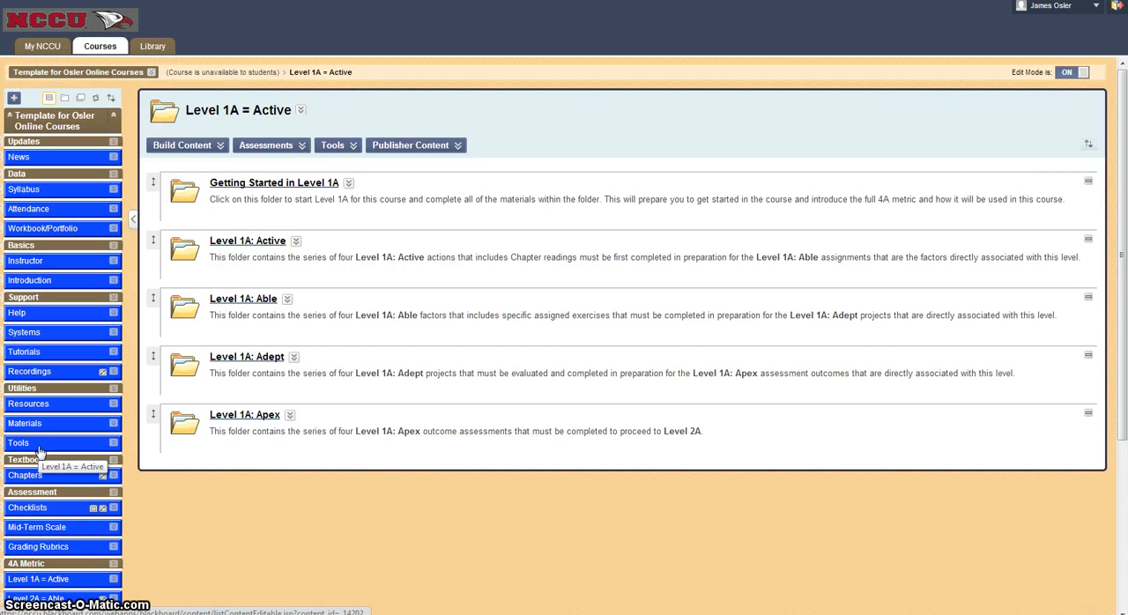
mouse_move(275, 196)
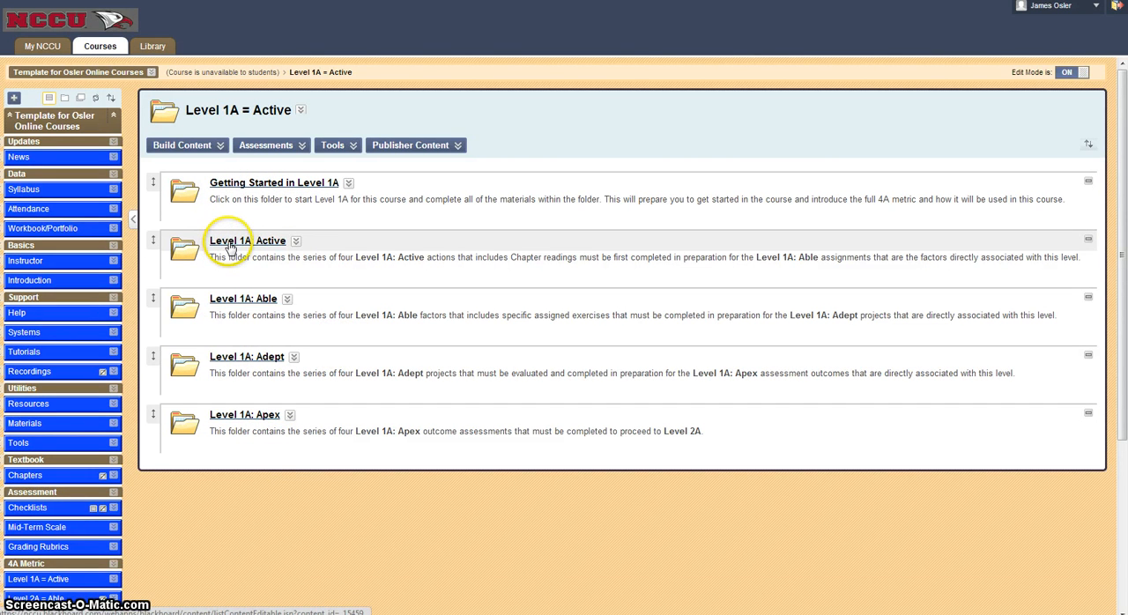
mouse_move(273, 298)
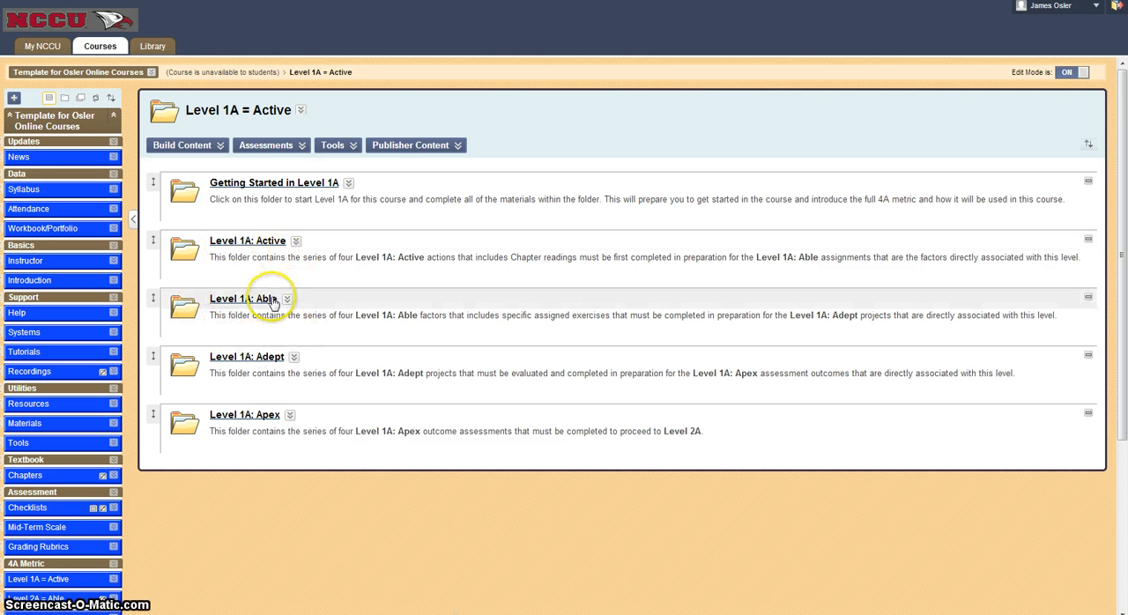
mouse_move(313, 473)
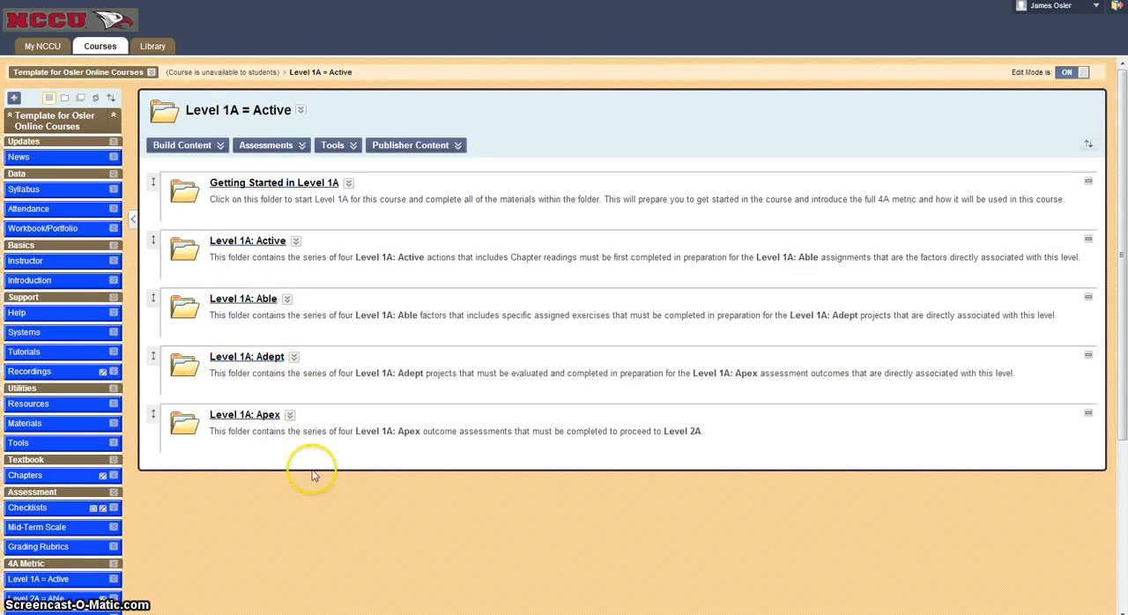
mouse_move(244, 274)
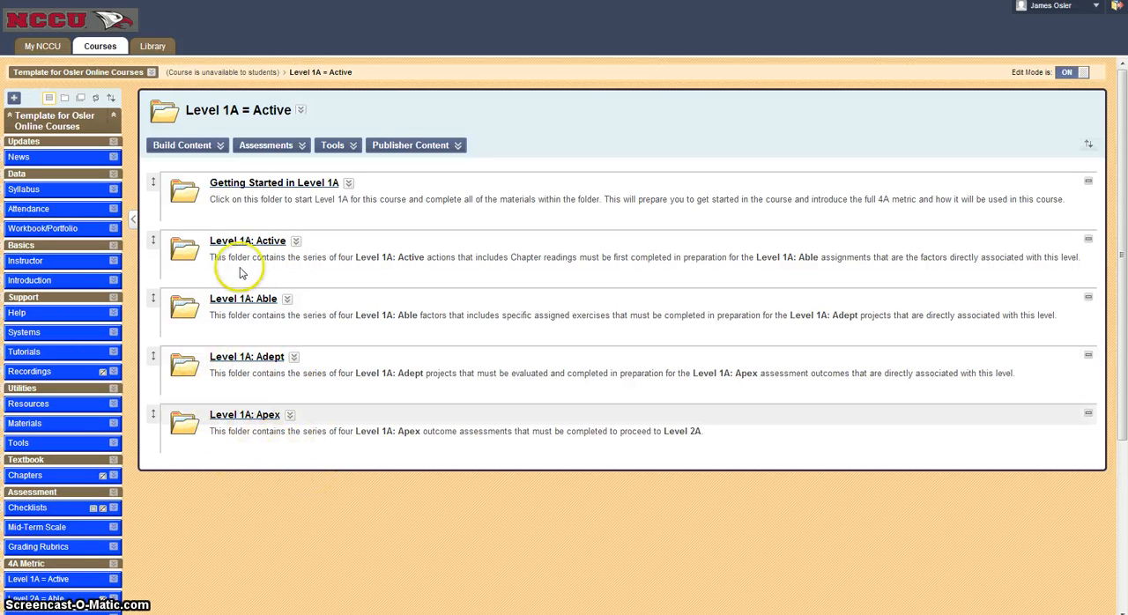
mouse_move(236, 361)
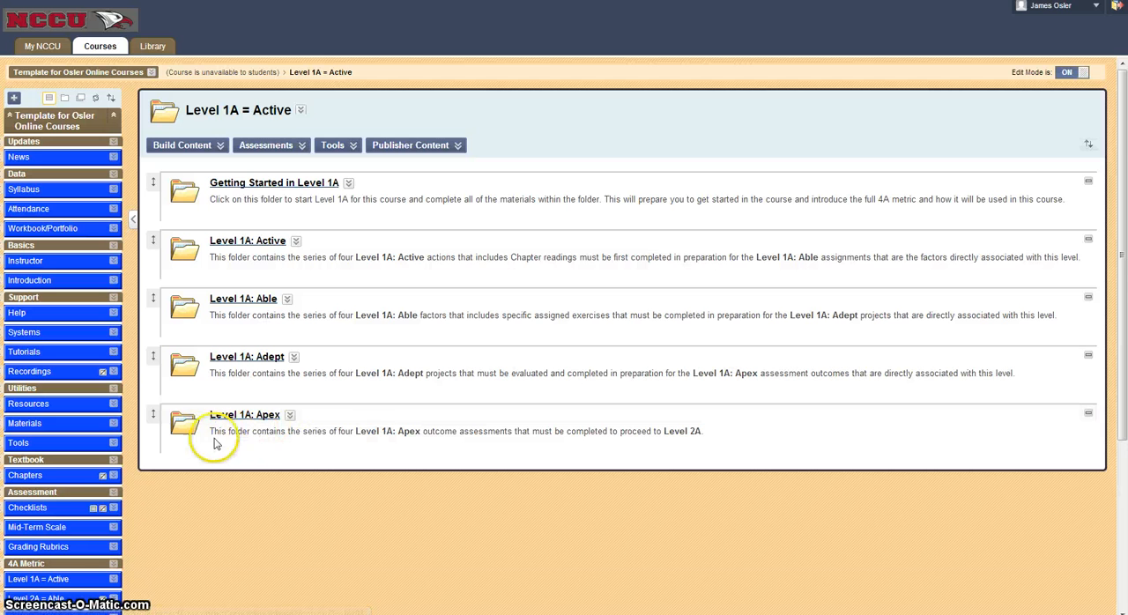
Open the Level 2A = Active area showing its Getting Started, Active, Able, Adept and Apex folders.
scroll("down", 3)
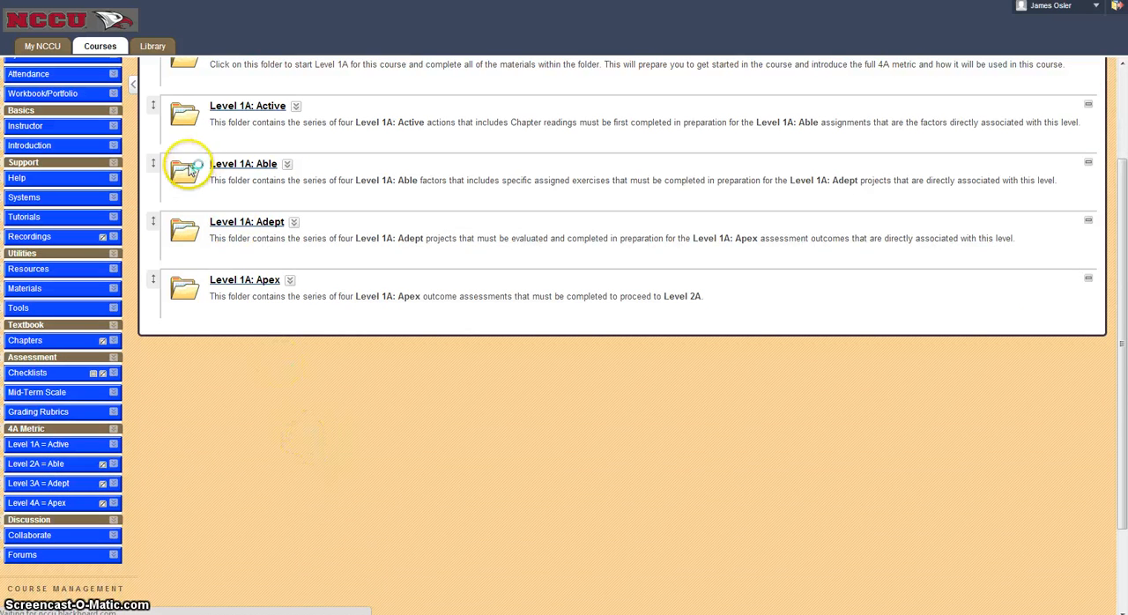
left_click(184, 167)
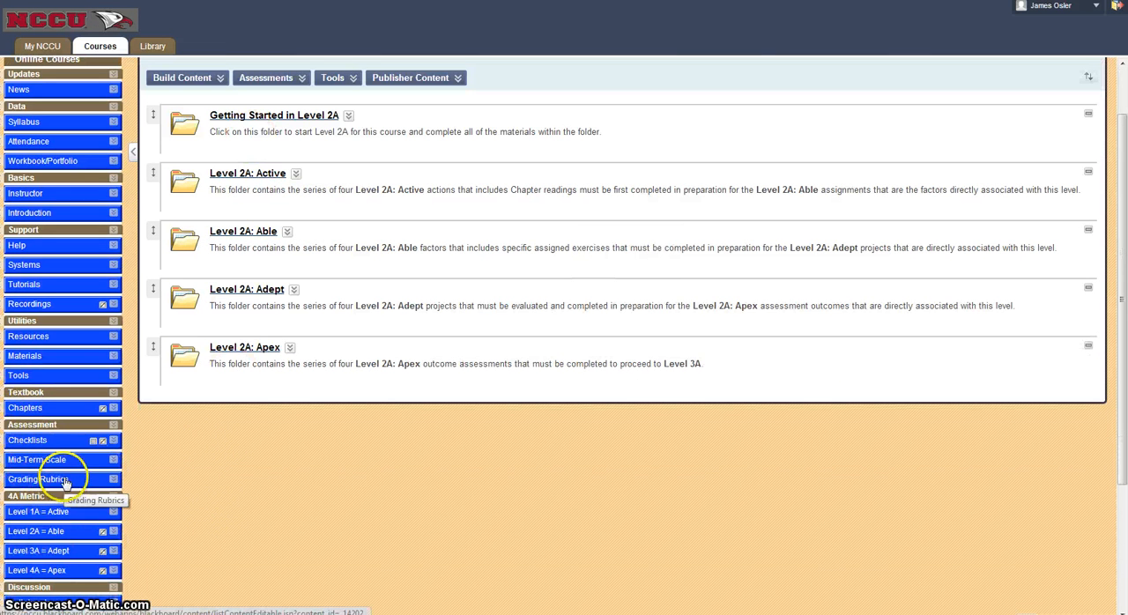
Show the Grading Rubrics summative cumulative scale table with interval scores 1–64 across 4A levels.
left_click(44, 479)
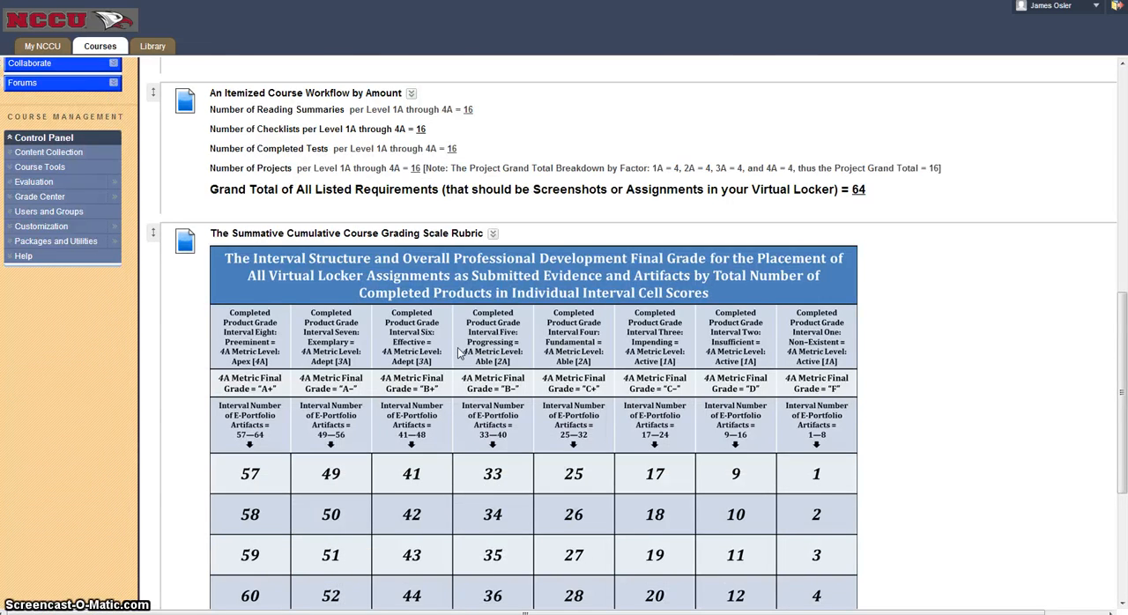
scroll("down", 3)
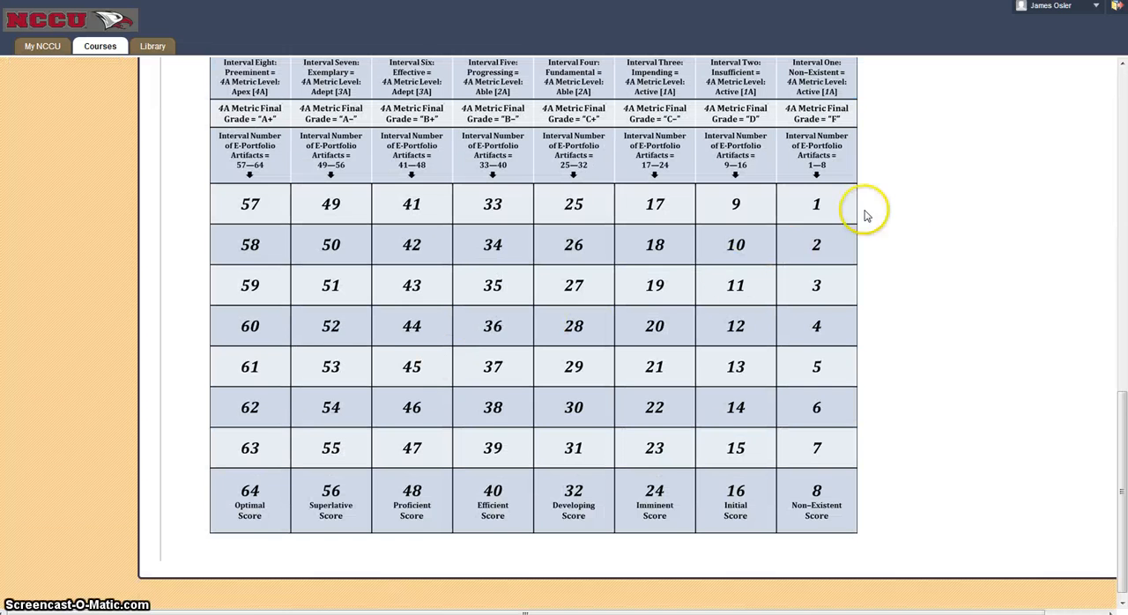
mouse_move(821, 208)
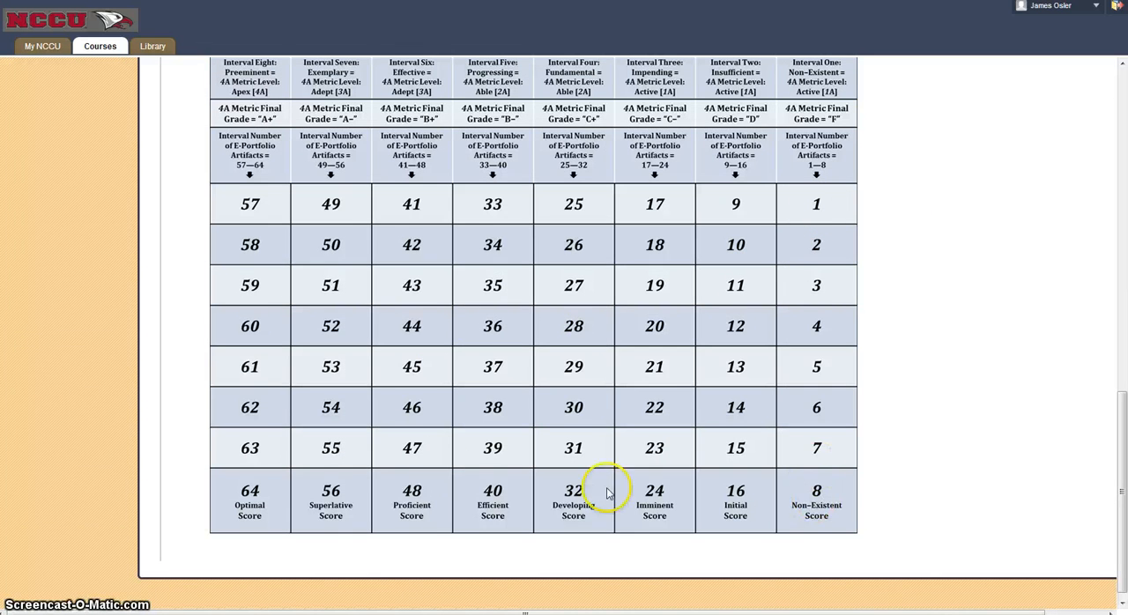
mouse_move(268, 479)
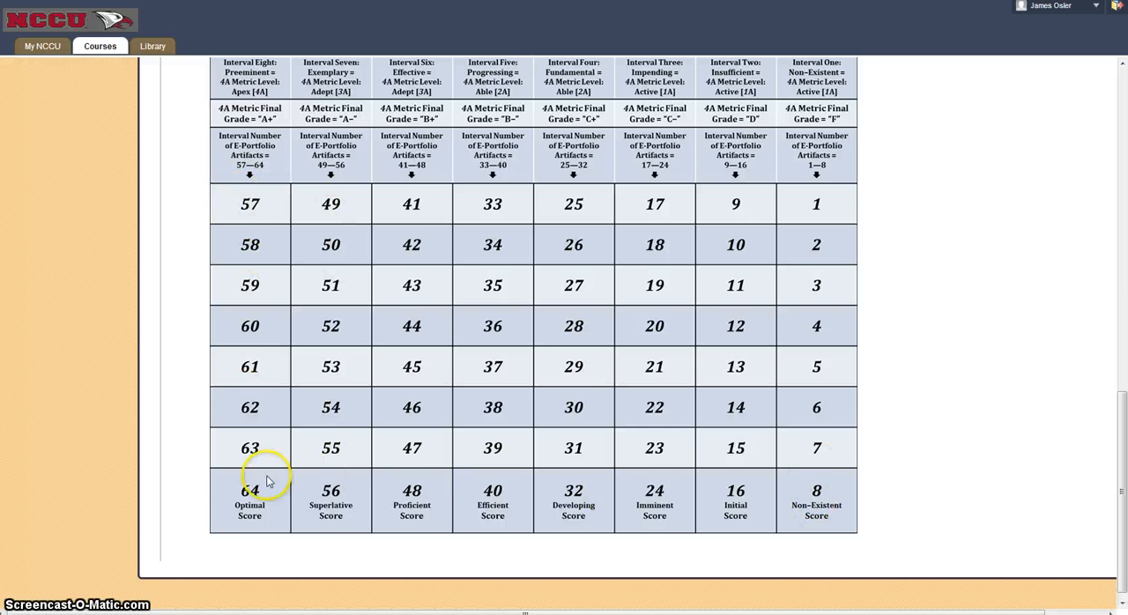